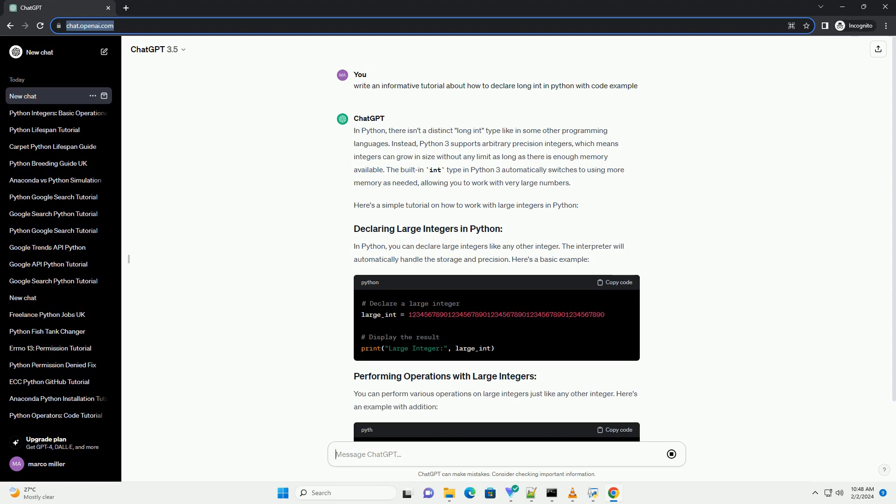
# Step: Scroll down the chat to follow the streaming addition and int conversion examples
pyautogui.scroll(-3)
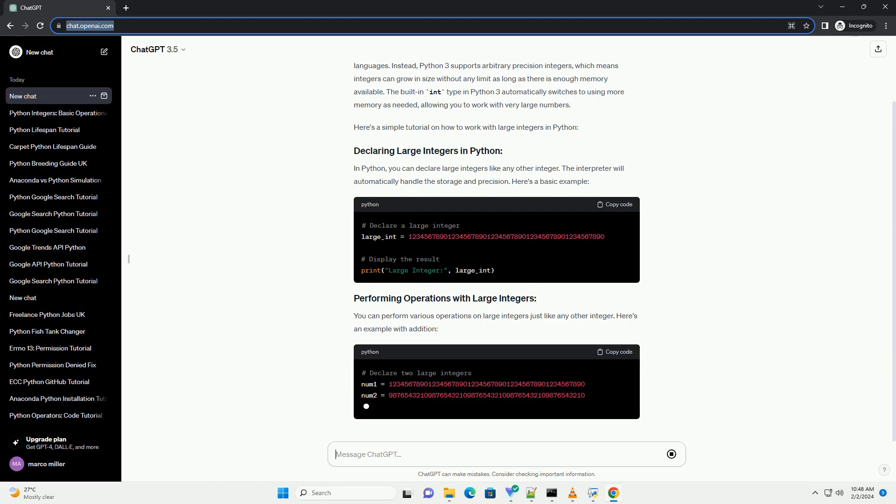
pyautogui.scroll(-3)
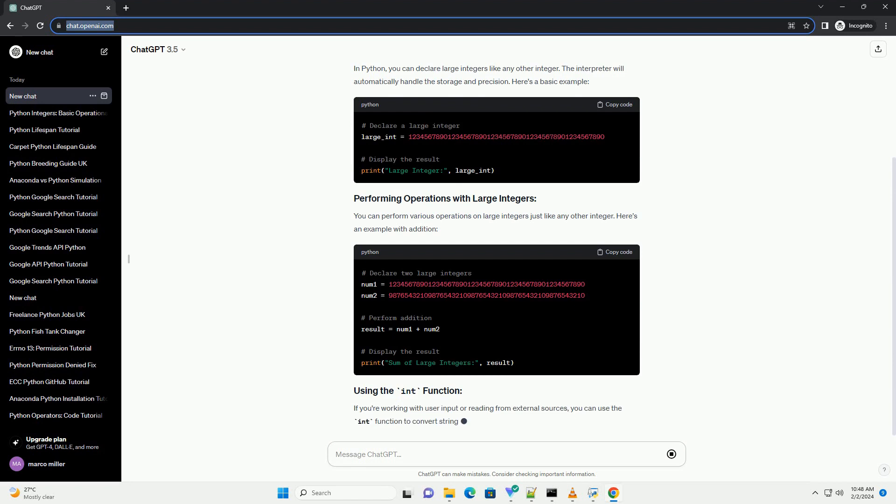
pyautogui.scroll(-3)
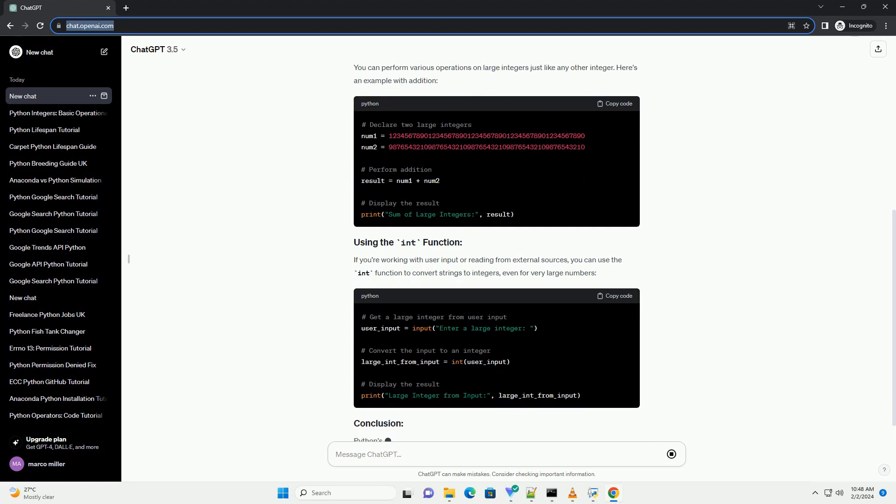
pyautogui.scroll(-3)
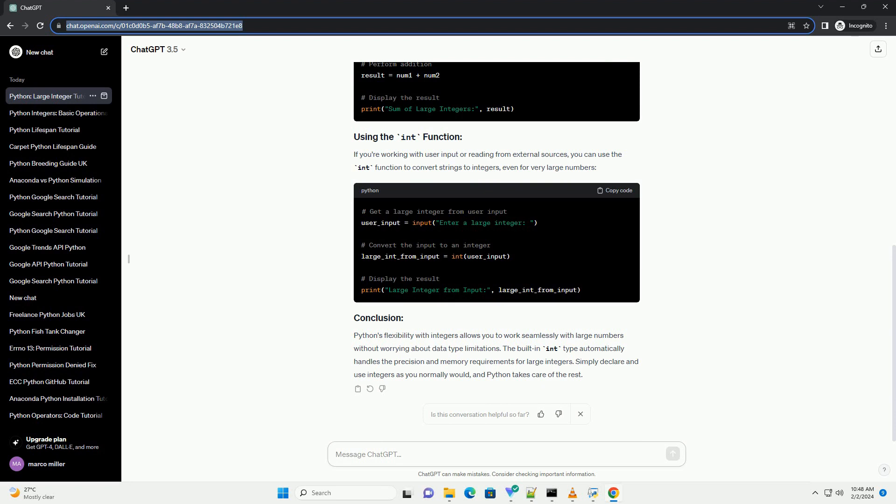
# Step: Bring the finished Conclusion section into view in the 'Python: Large Integer Tutorial' chat
pyautogui.click(504, 455)
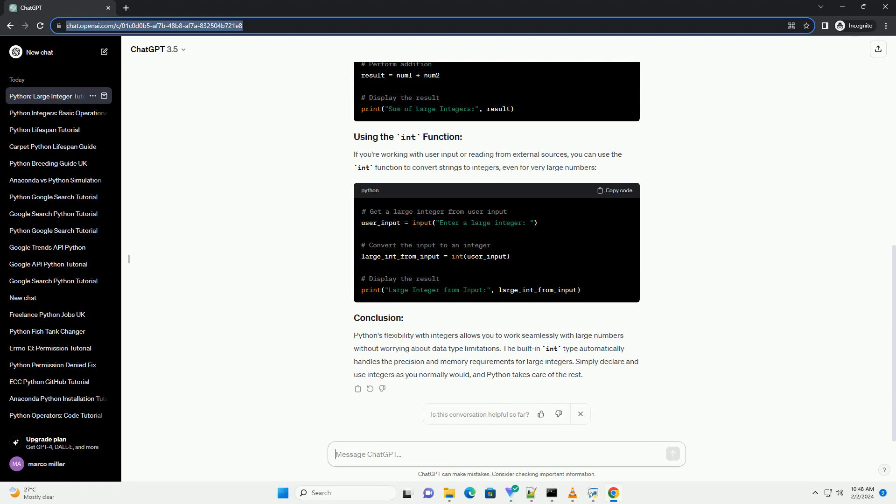